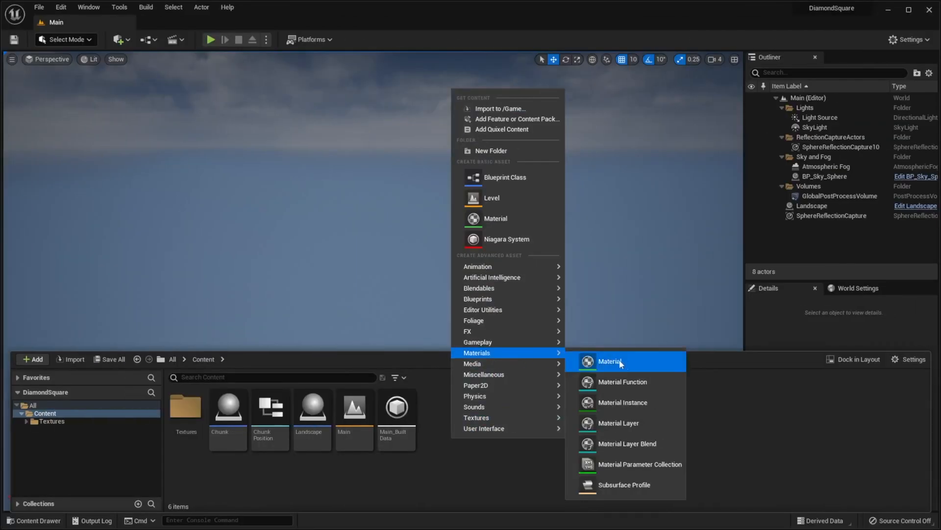
# - Create the MakeMaterial material function asset and open its graph
pyautogui.click(610, 361)
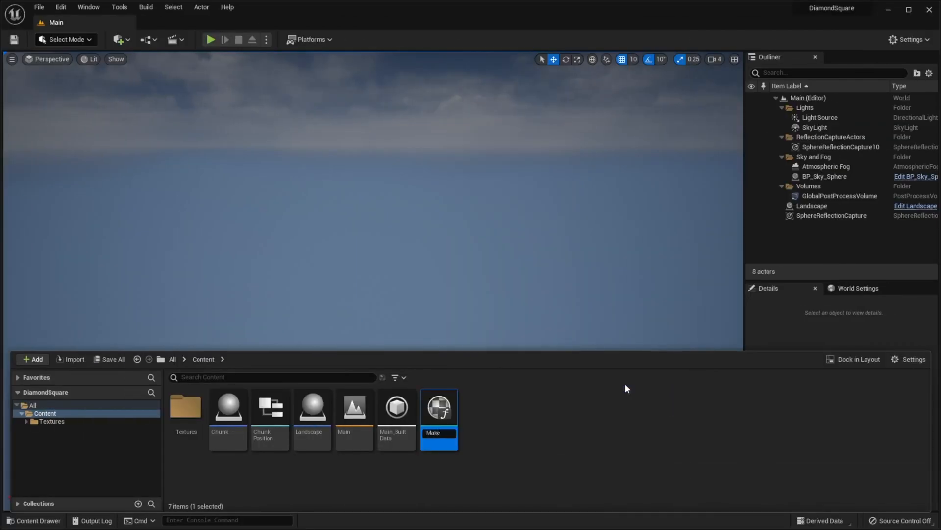
pyautogui.moveTo(438, 414)
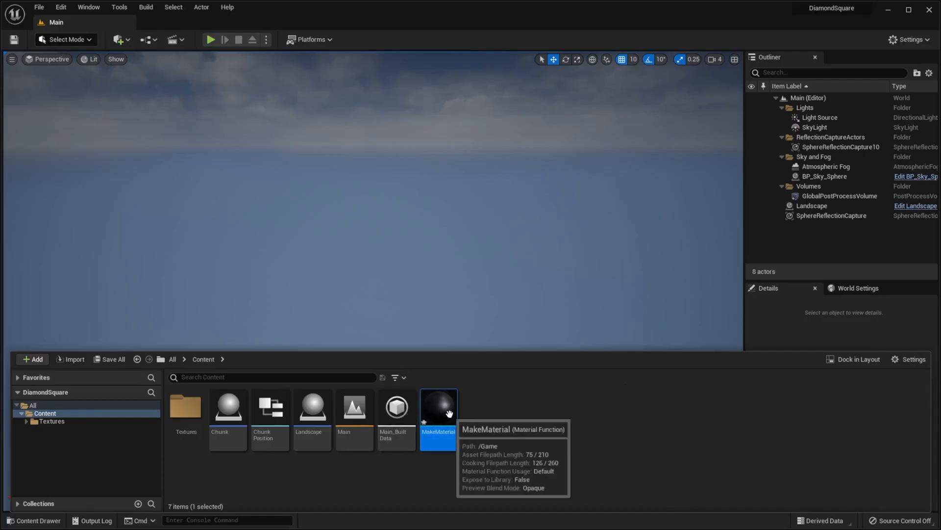
pyautogui.doubleClick(438, 406)
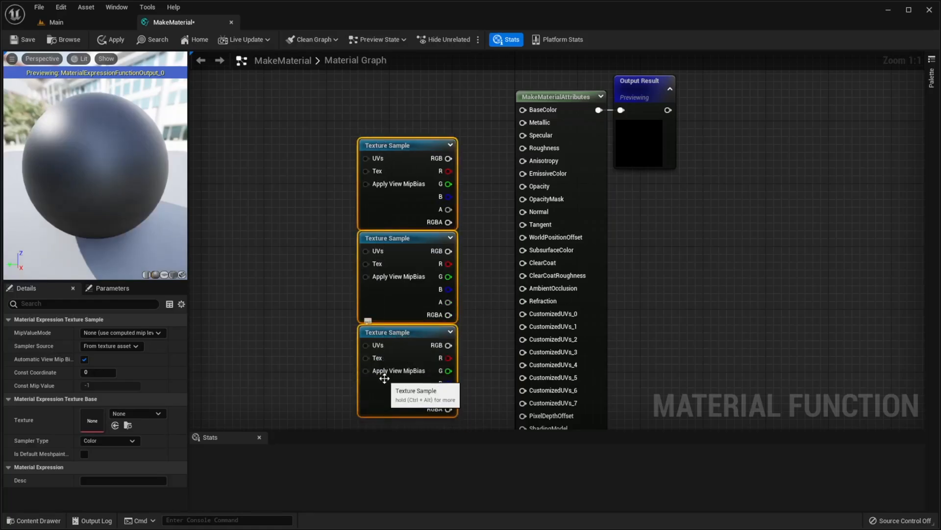
# - Set the texture samples to Shared: Wrap sampling and arrange them by MakeMaterialAttributes
pyautogui.click(111, 345)
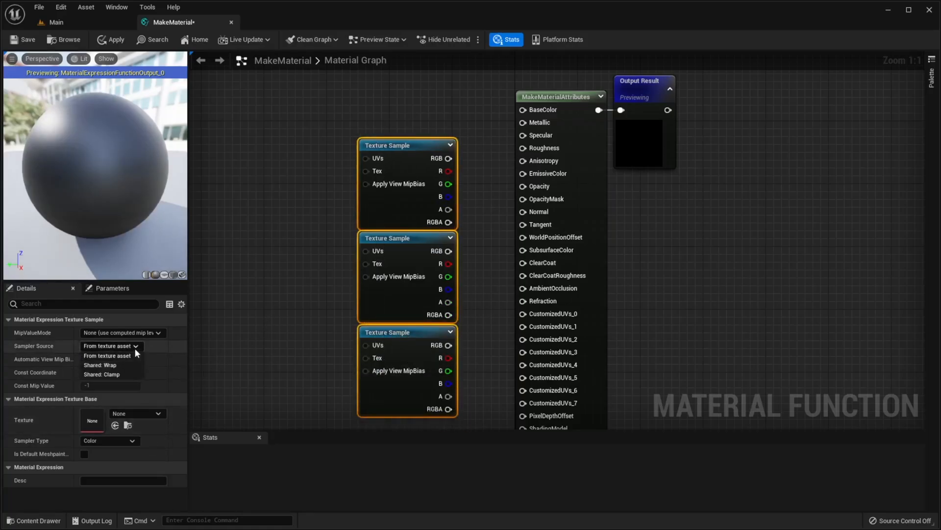
pyautogui.click(100, 365)
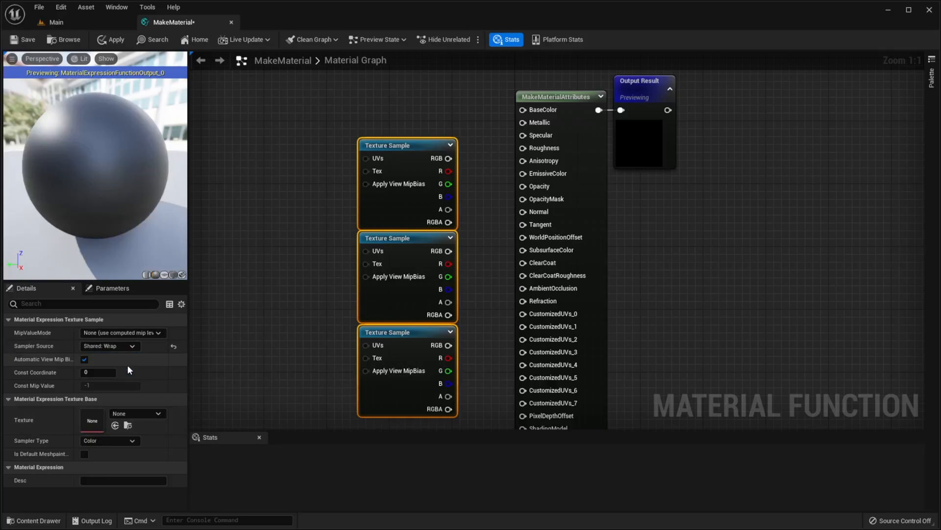
pyautogui.moveTo(448, 158); pyautogui.dragTo(598, 109)
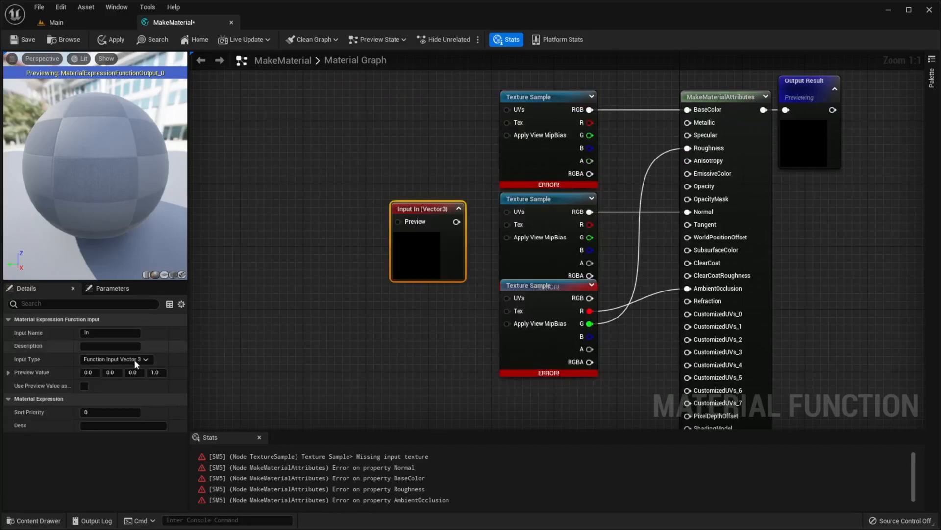
# - Add Texture2D function inputs Diffuse, Normal and ORDp driving the samples, with ORDp's preview set
pyautogui.click(117, 359)
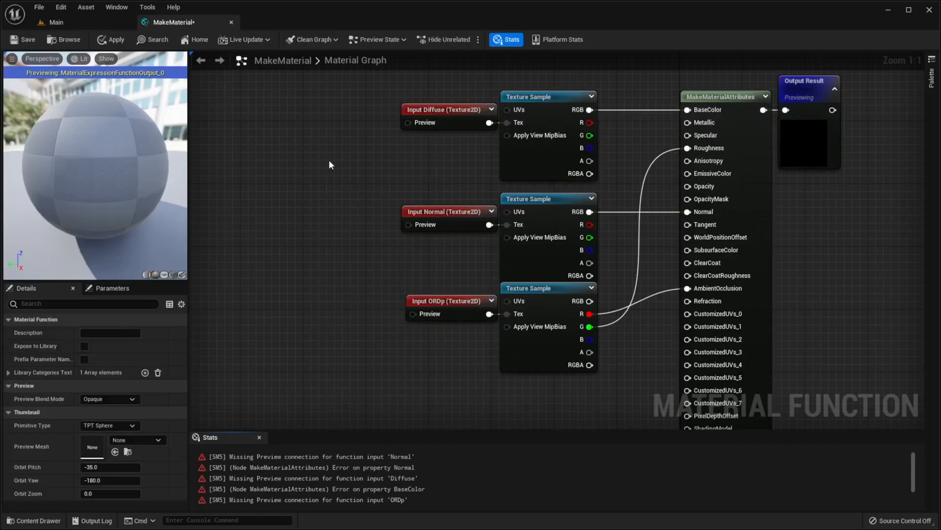
pyautogui.click(447, 300)
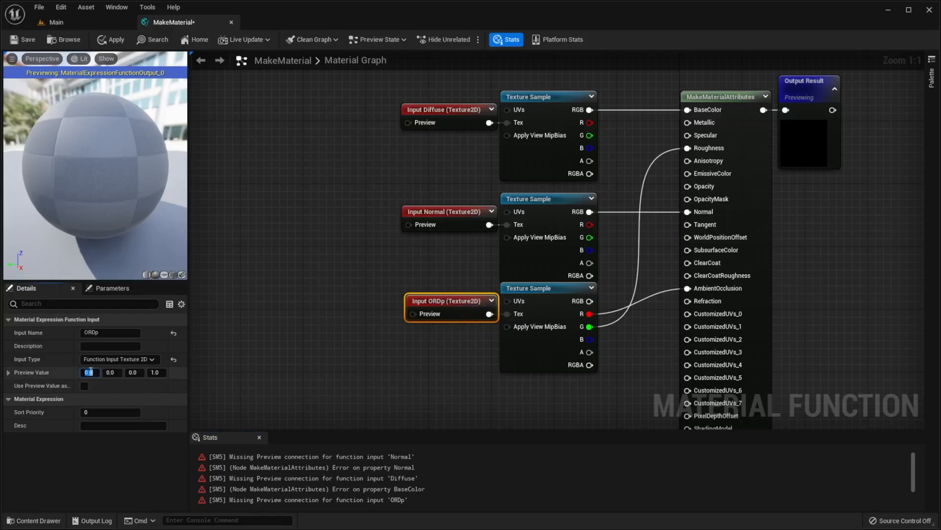
pyautogui.click(111, 373)
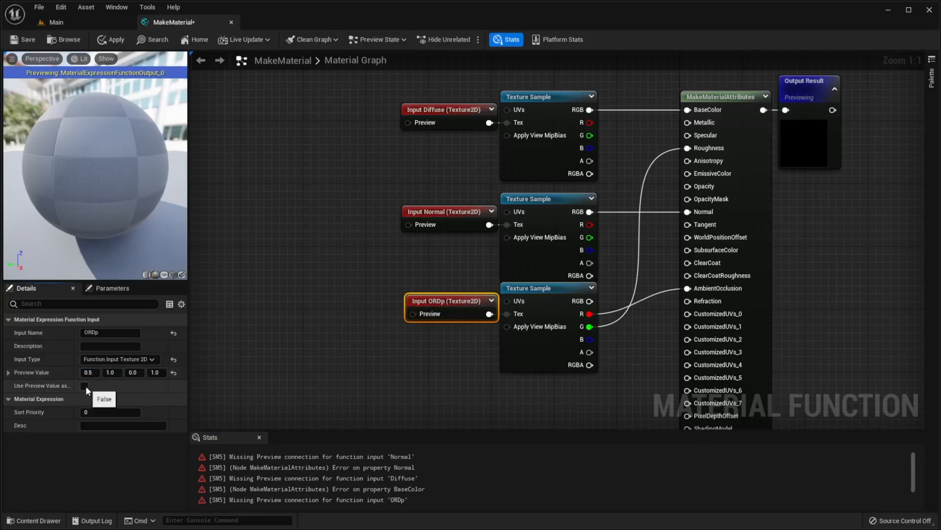
pyautogui.write('wor')
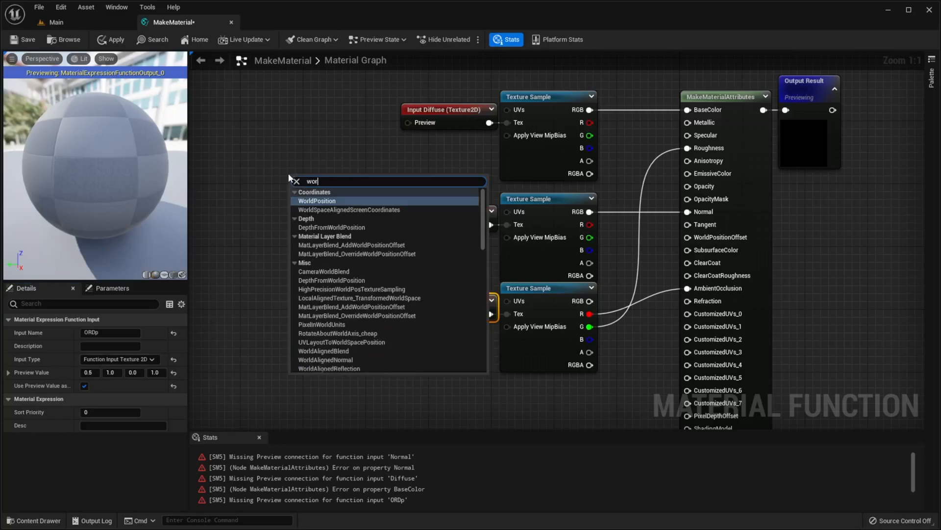
# - Drive the UVs from Absolute World Position masked to RG times a scalar Scale input
pyautogui.click(317, 200)
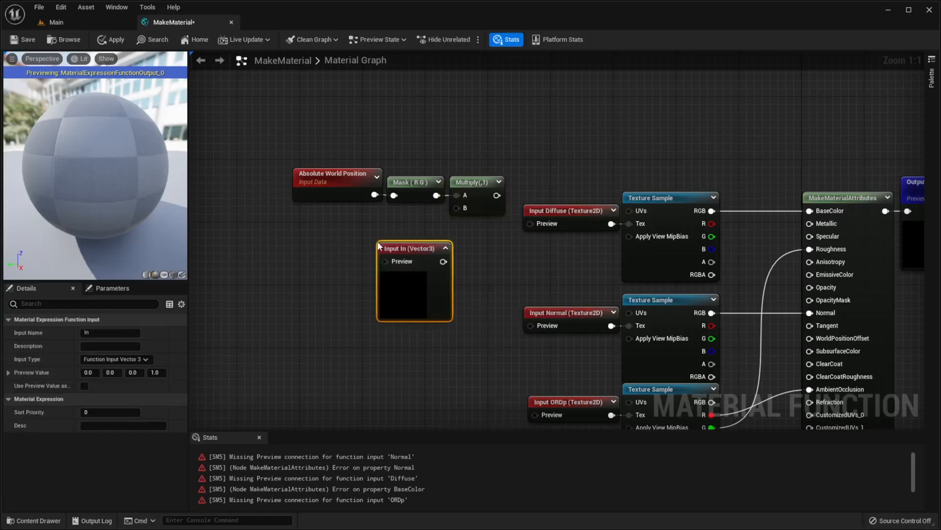
pyautogui.click(114, 359)
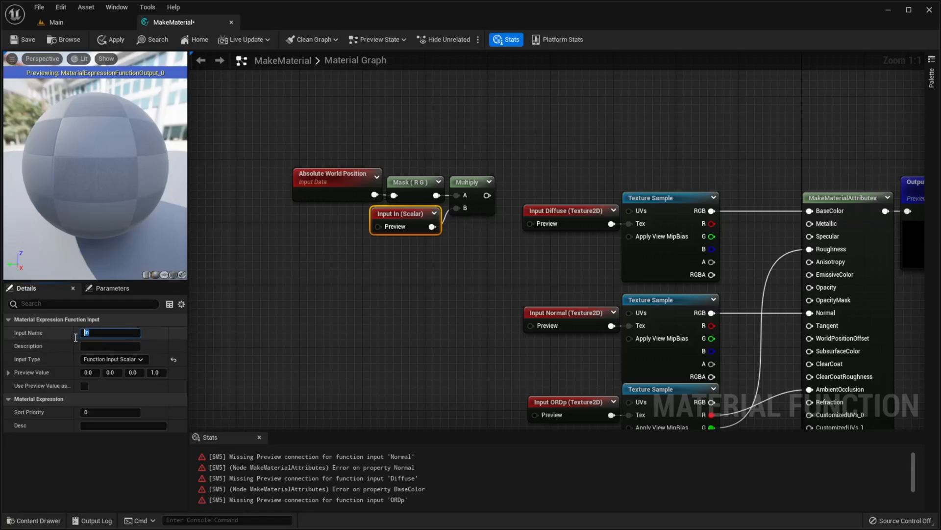
pyautogui.write('Scale')
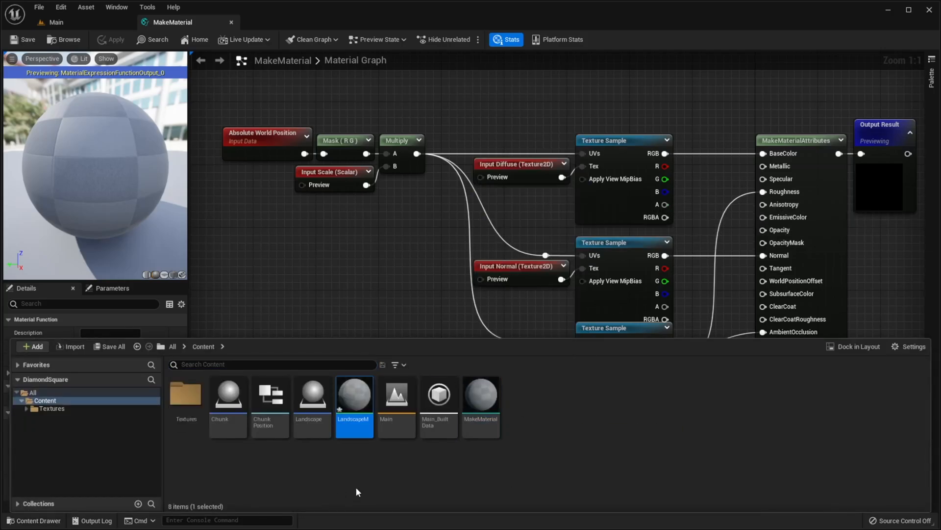
# - In LandscapeM, convert the samples to texture objects for MakeMaterial and add a Scale scalar parameter
pyautogui.doubleClick(354, 397)
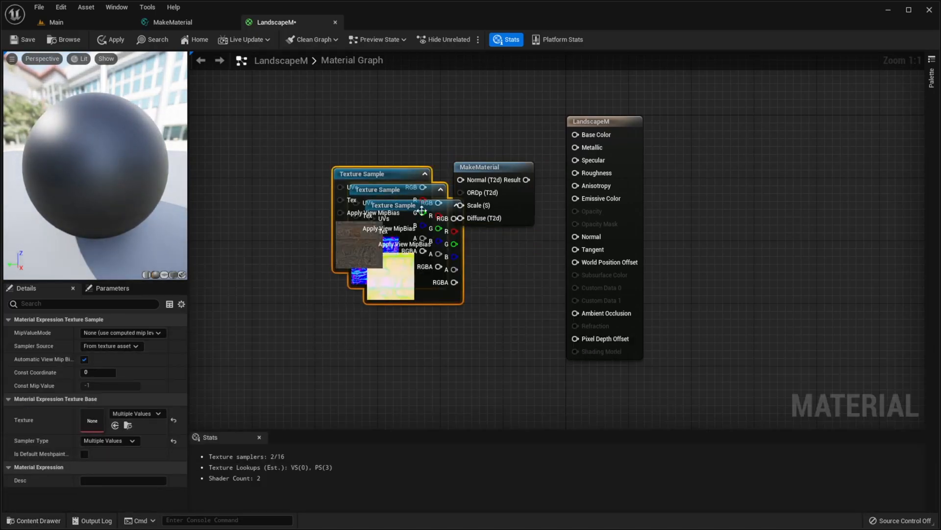
pyautogui.rightClick(390, 209)
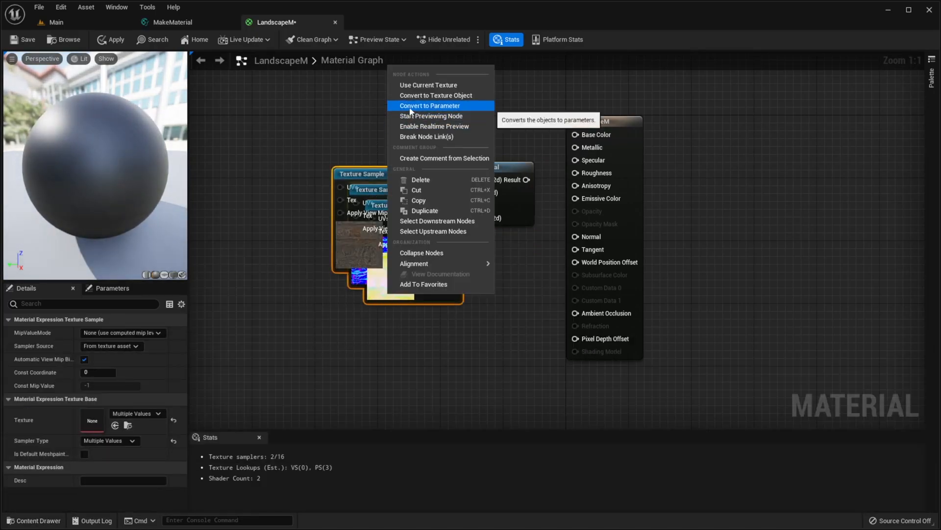
pyautogui.click(436, 95)
pyautogui.write('scal')
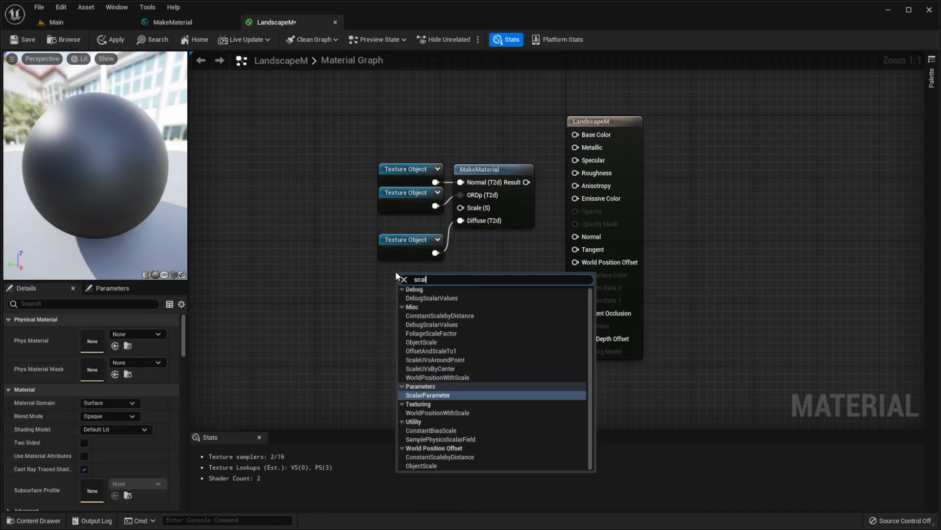
pyautogui.click(427, 394)
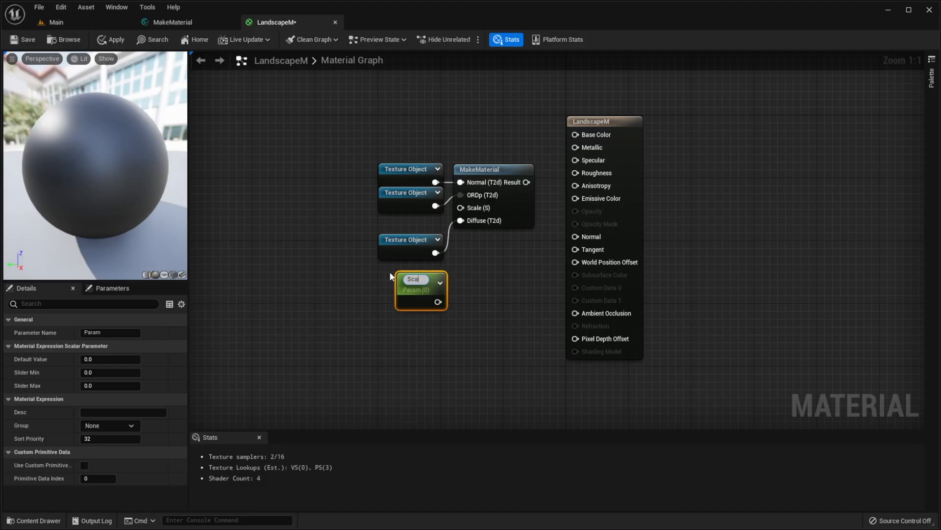
pyautogui.write('Scale')
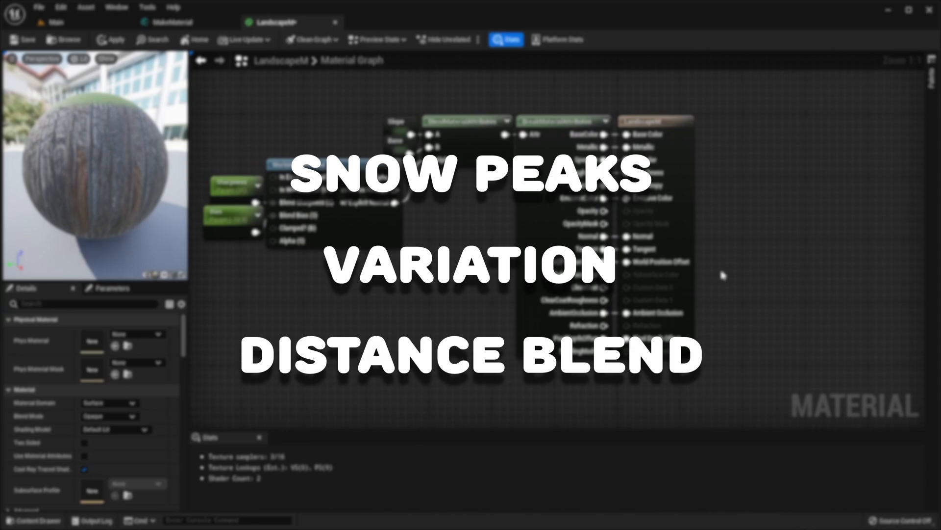
# - Return to the Main level from the material editor
pyautogui.click(56, 23)
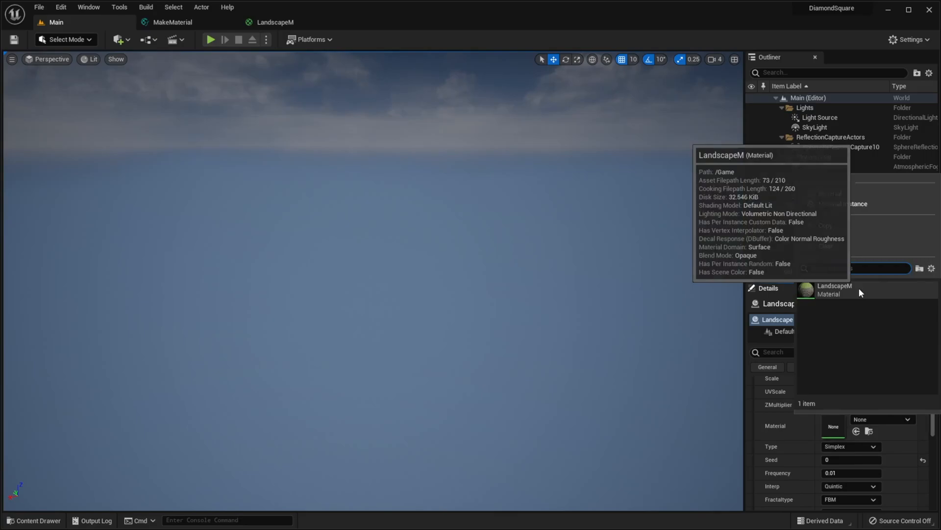
# - Assign LandscapeM to the Landscape actor, commit the new jitter value and preview in play
pyautogui.click(850, 446)
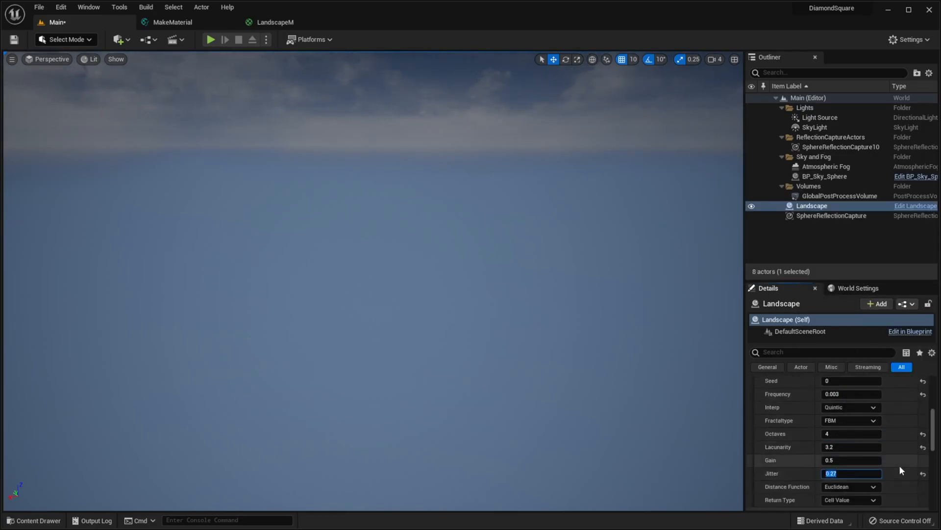
pyautogui.click(210, 39)
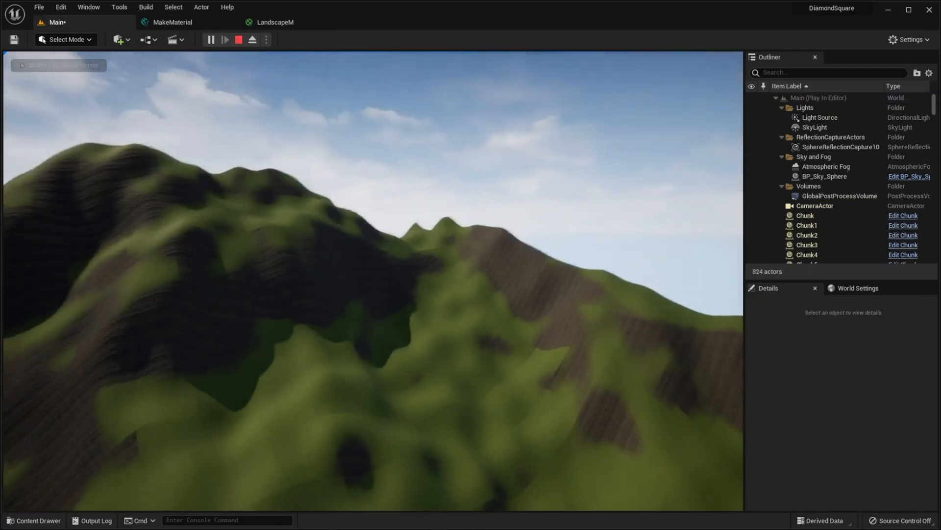
pyautogui.click(162, 22)
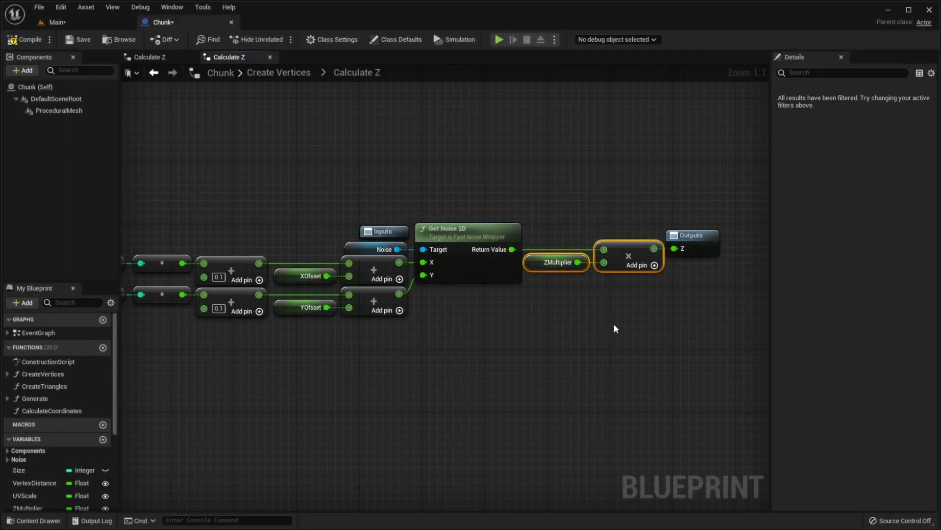
# - Create a CurveFloat named PlainsAndMountains easing from (-1,-1) to (1,1), then return to Chunk
pyautogui.click(499, 39)
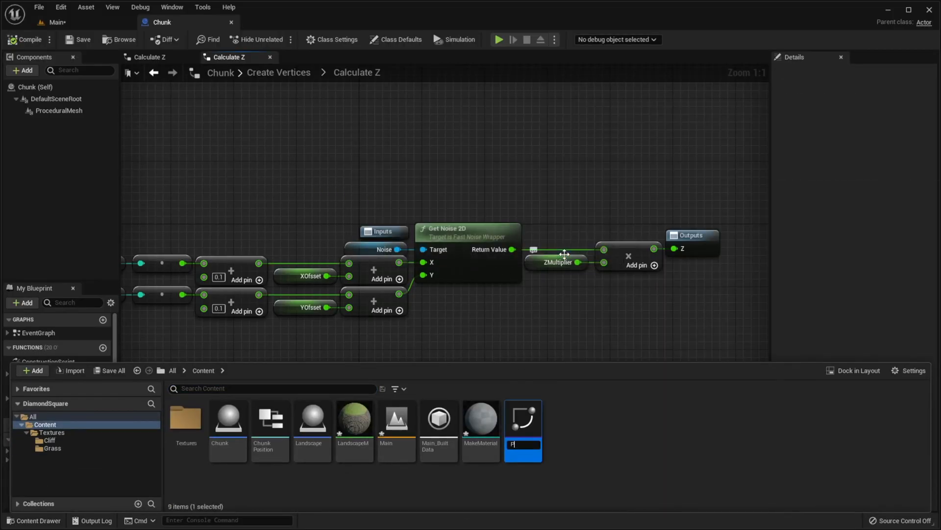
pyautogui.write('PlainsAndMountains')
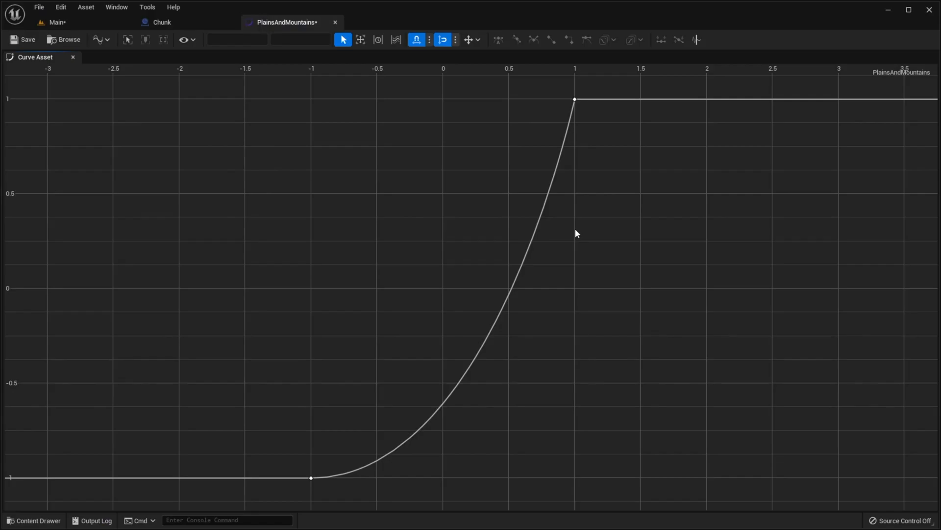
pyautogui.click(161, 23)
pyautogui.write('Heig')
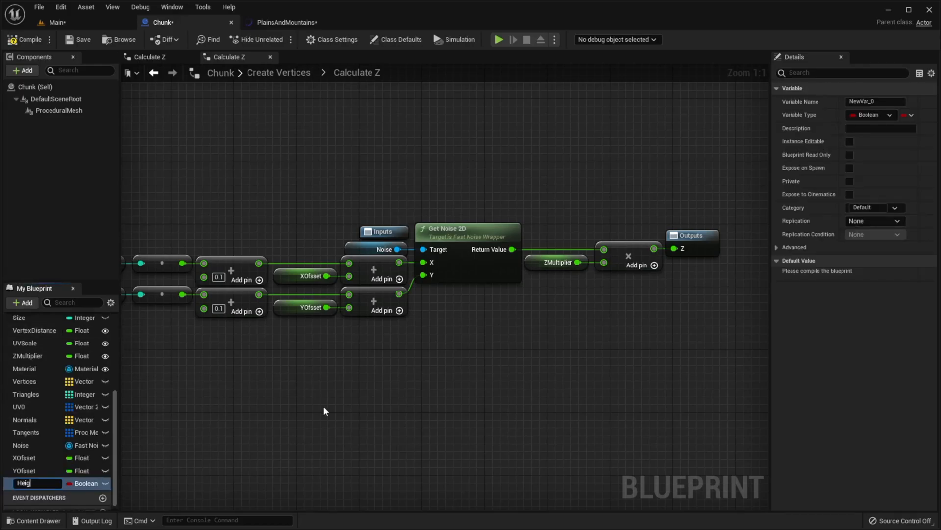
# - Make HeightCurve a Curve Float reference and feed its Get Float Value into the Z multiply
pyautogui.click(889, 115)
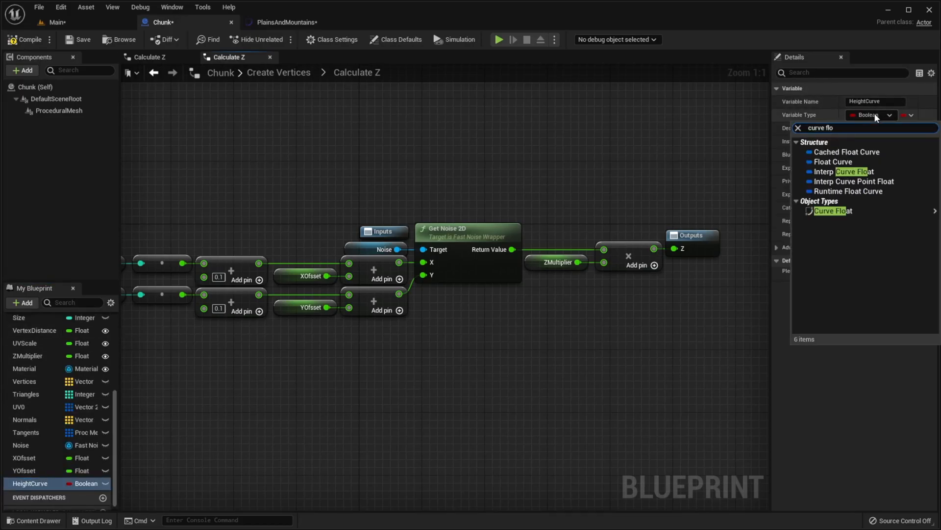
pyautogui.click(831, 211)
pyautogui.write('get float')
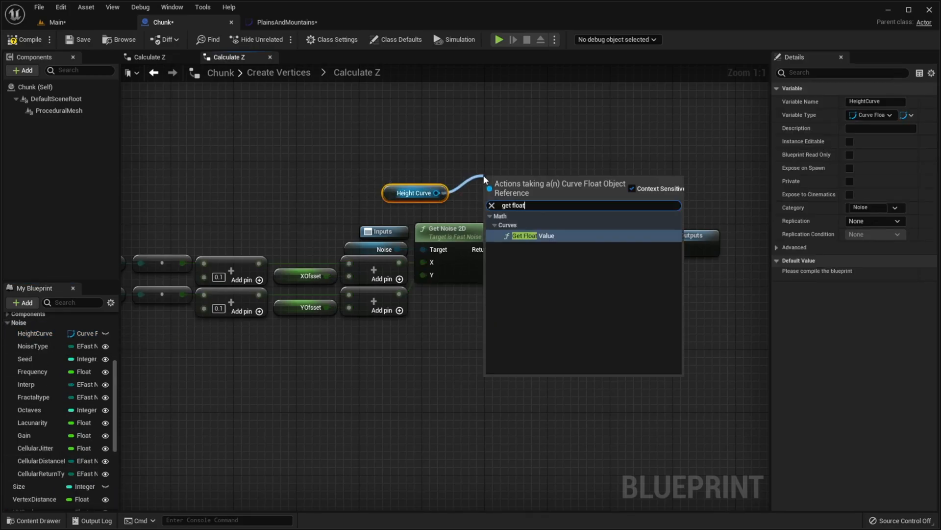
pyautogui.click(533, 236)
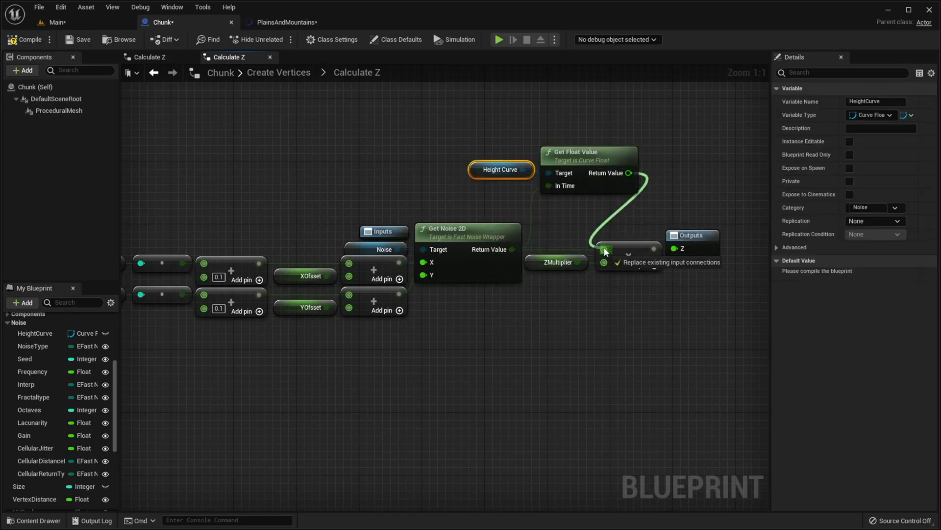
pyautogui.click(33, 519)
pyautogui.write('curve fl')
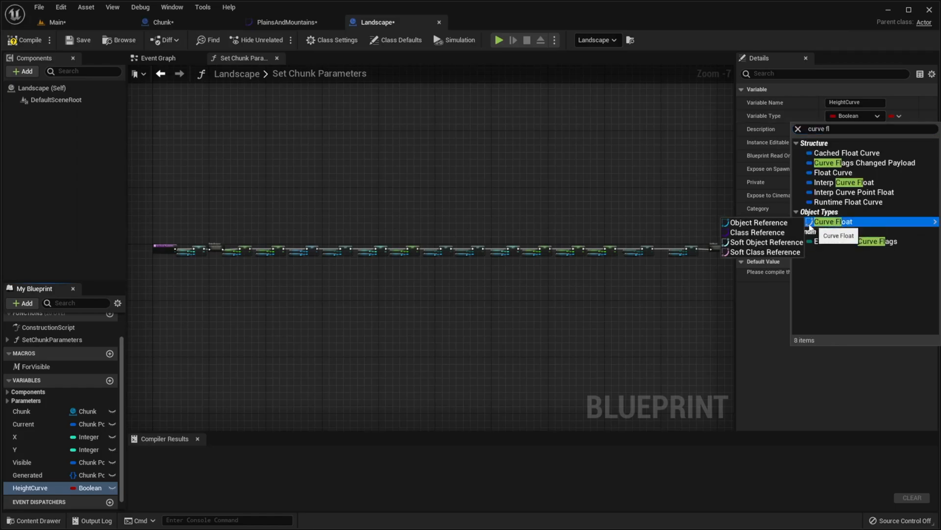
# - Make Landscape's HeightCurve a Curve Float and collapse the setters into Set Chunk Parameters
pyautogui.click(832, 221)
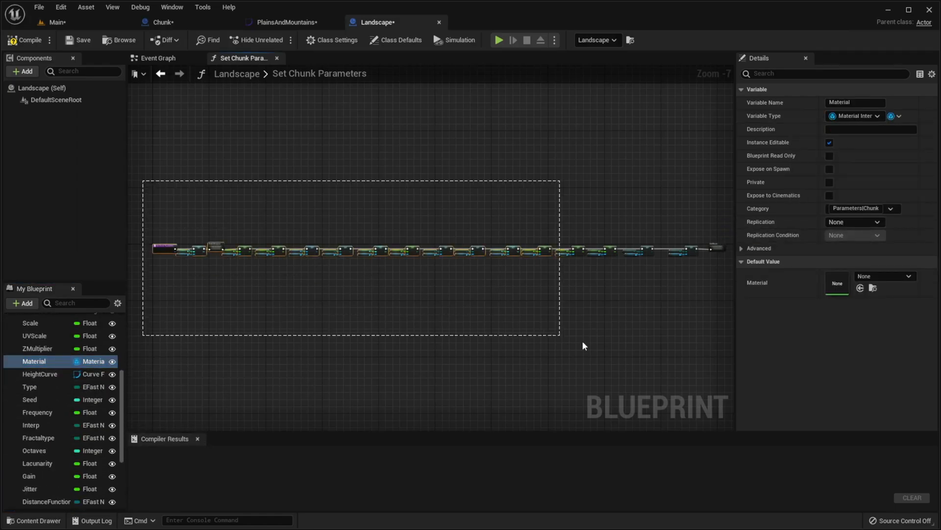
pyautogui.click(496, 342)
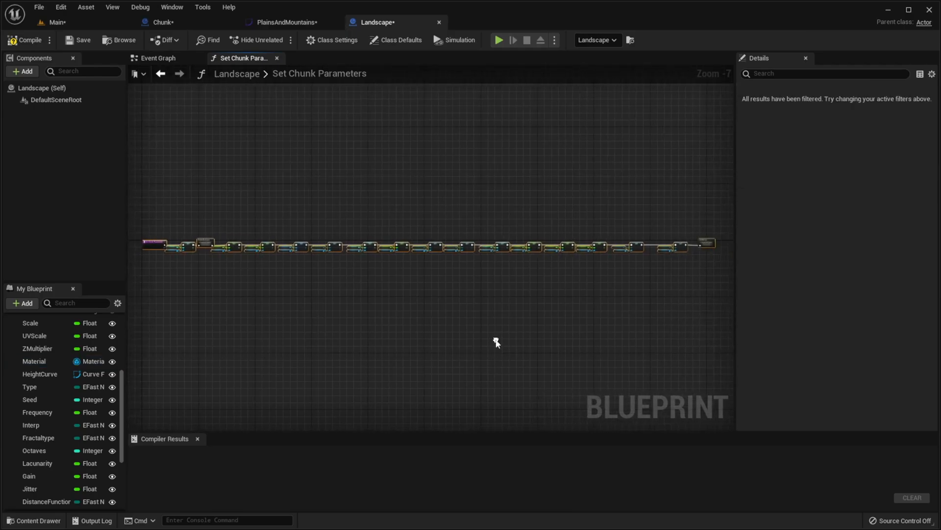
pyautogui.moveTo(487, 343)
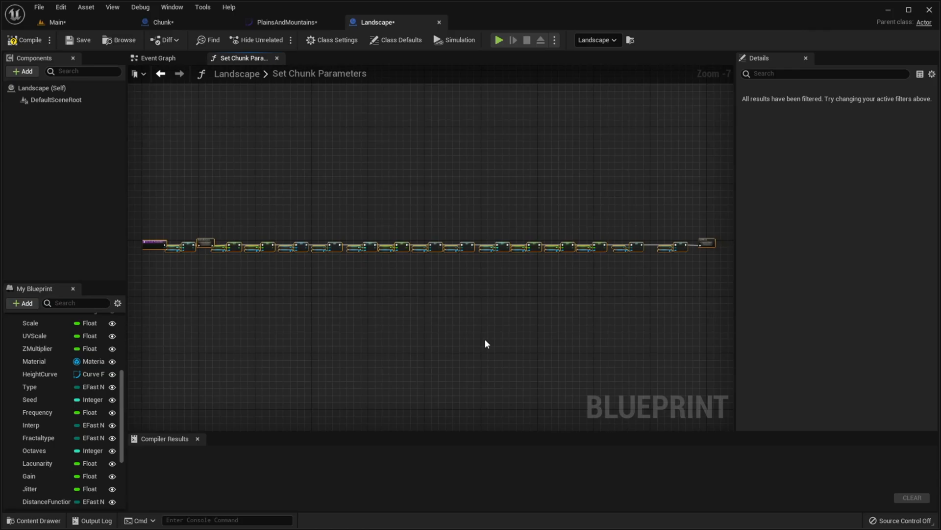
pyautogui.rightClick(410, 203)
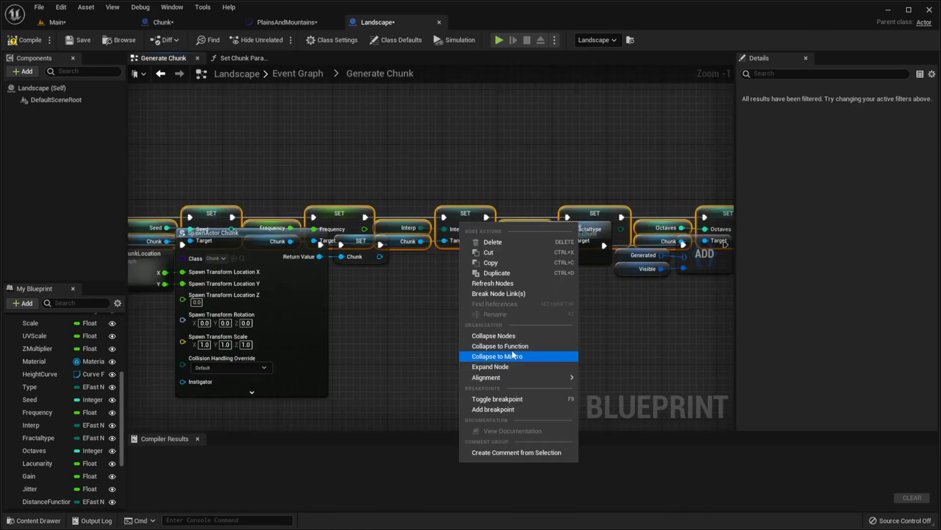
pyautogui.click(496, 355)
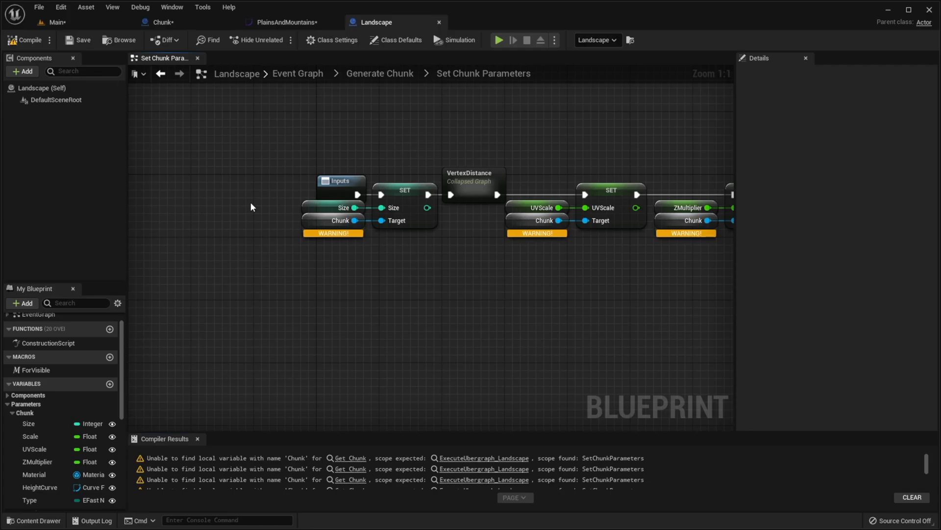
pyautogui.click(25, 39)
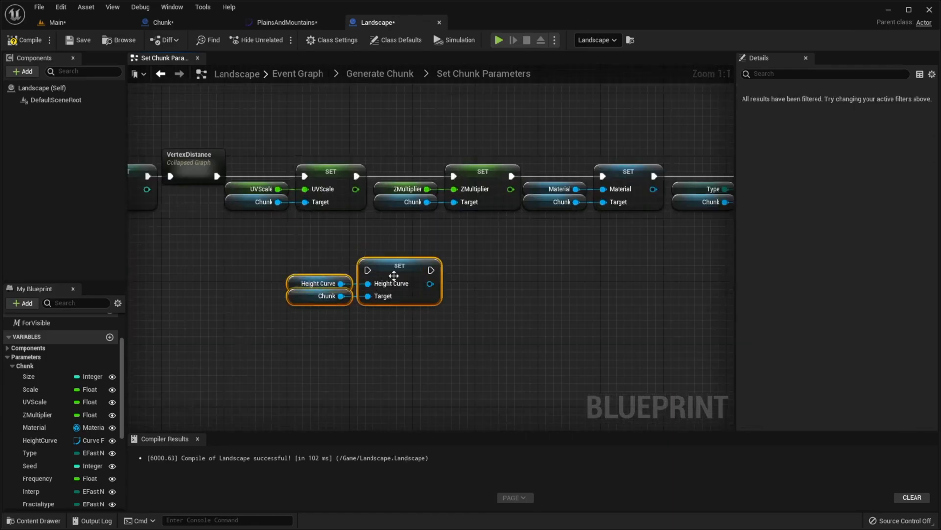
# - Scroll the Details panel to the Landscape actor's chunk settings
pyautogui.scroll(-3)
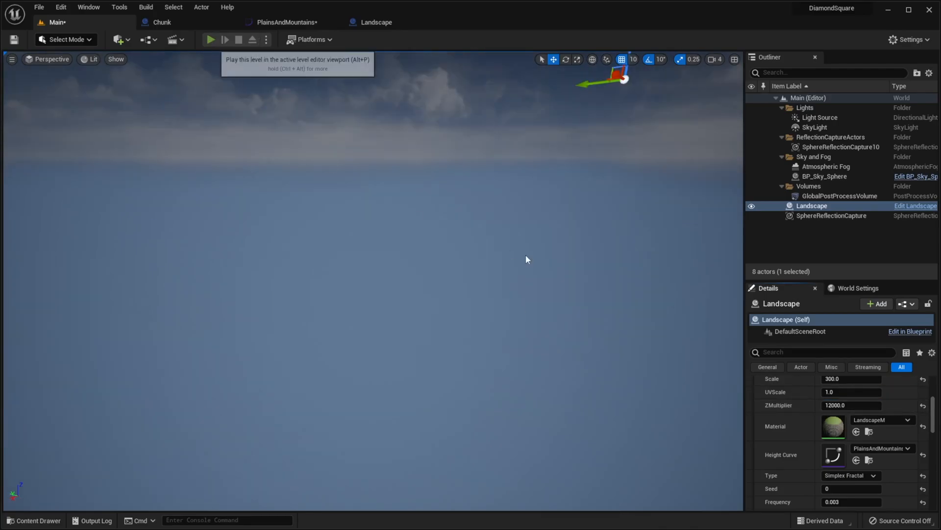
pyautogui.click(209, 39)
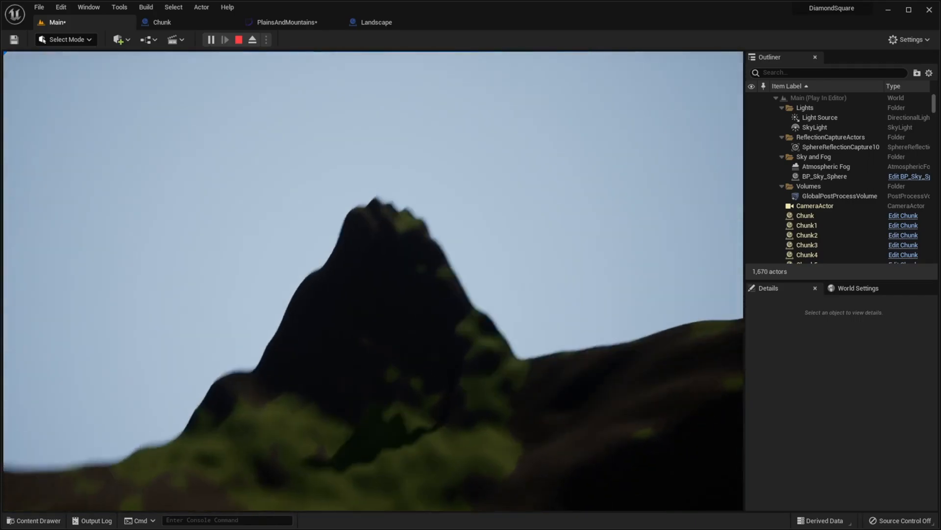
pyautogui.click(287, 22)
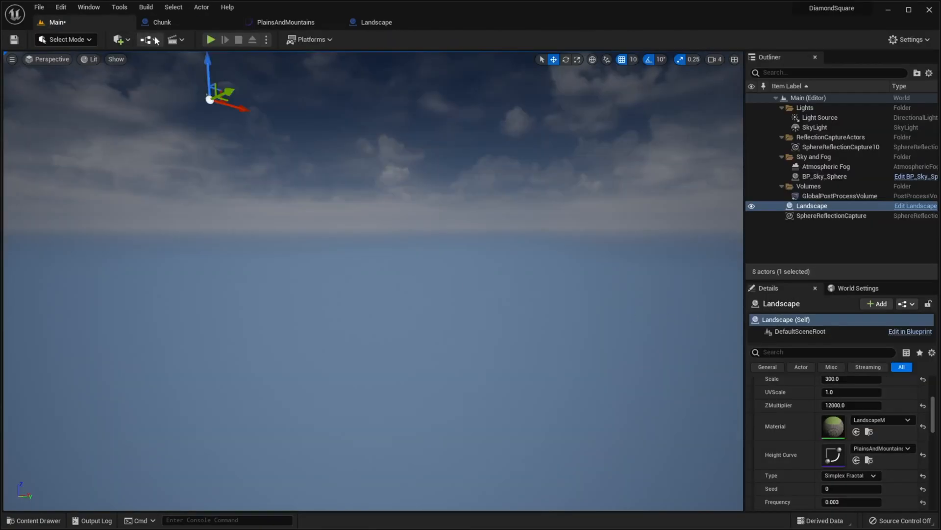
pyautogui.click(210, 39)
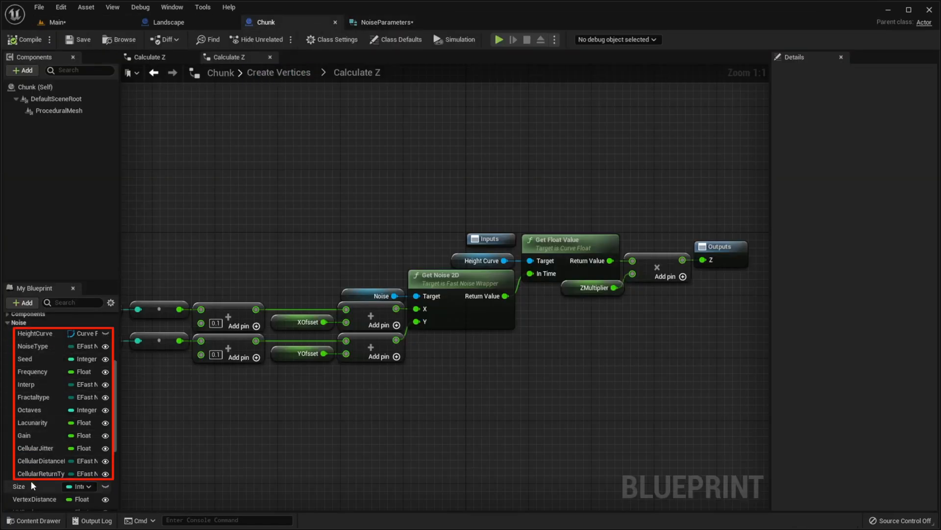
# - Inspect the NoiseParameters struct's fields and default values, then return to the Landscape blueprint
pyautogui.click(385, 22)
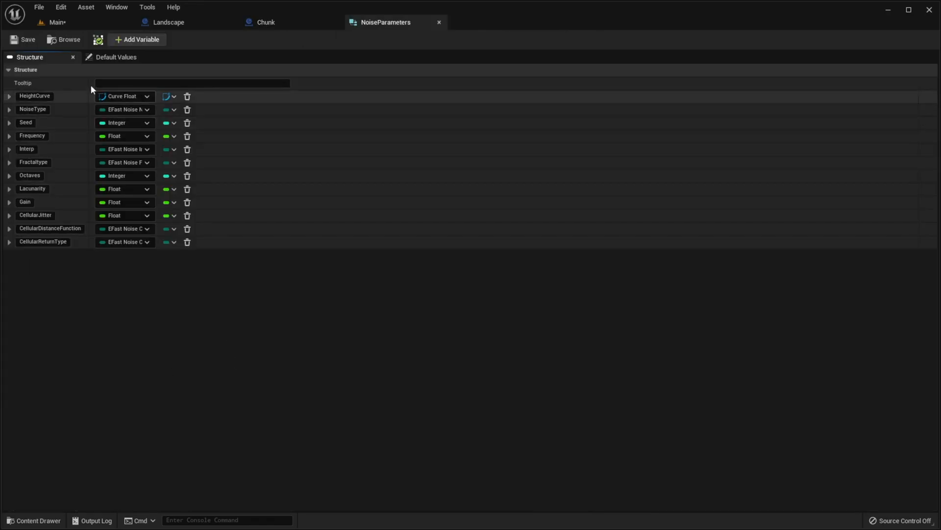
pyautogui.click(115, 57)
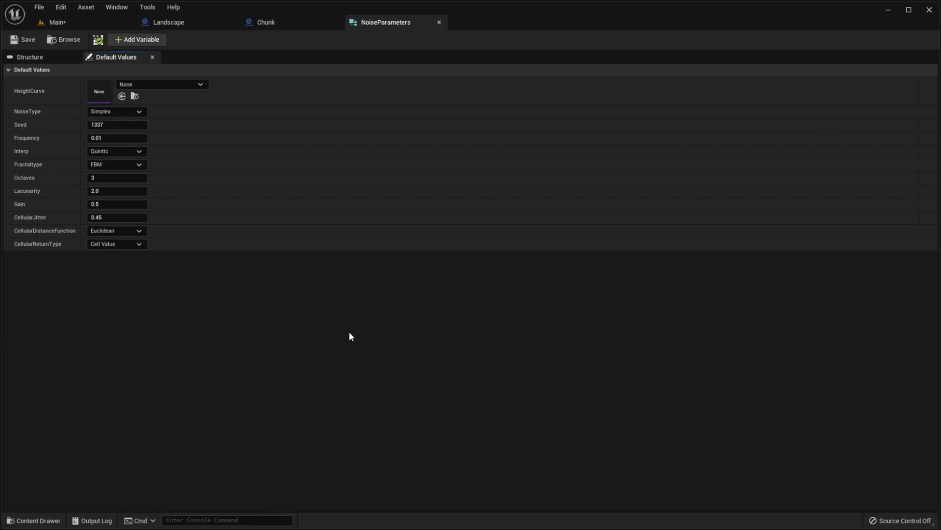
pyautogui.click(167, 22)
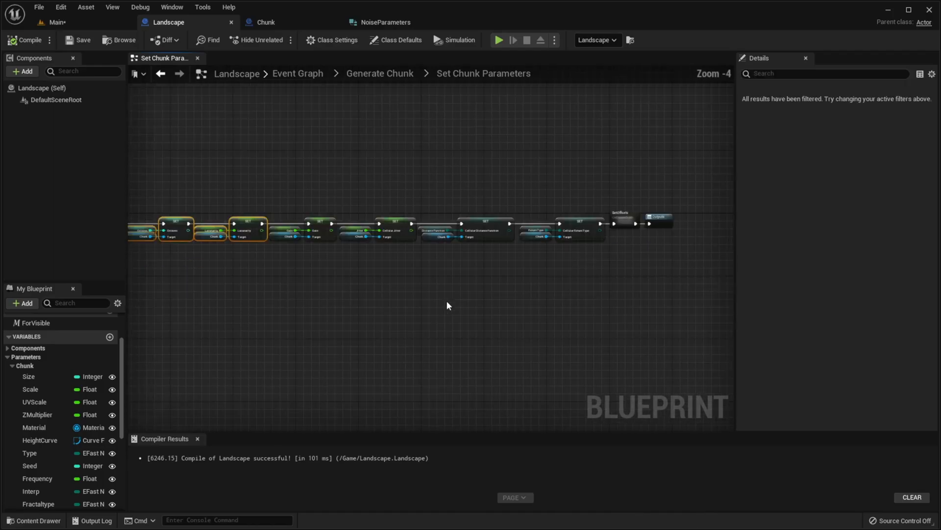
# - Compile the Landscape blueprint after trimming the noise SET nodes from Set Chunk Parameters
pyautogui.scroll(3)
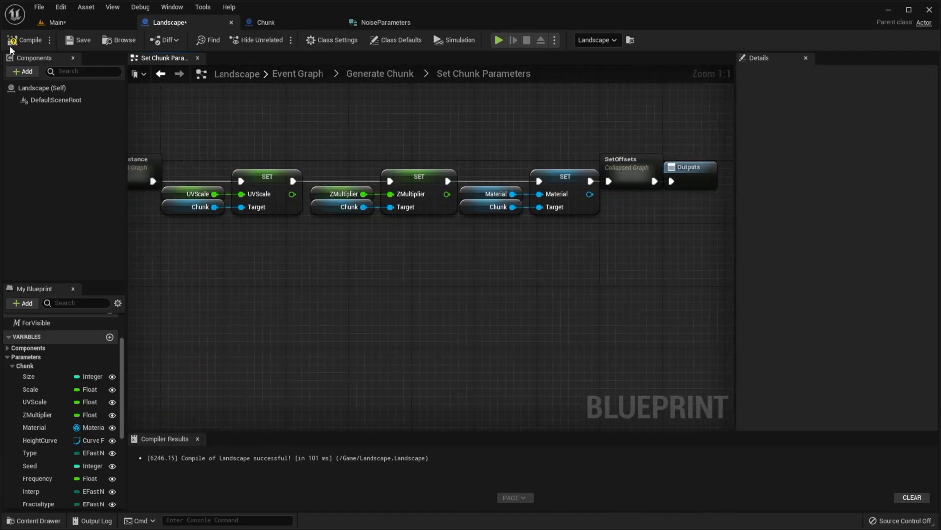
pyautogui.click(266, 23)
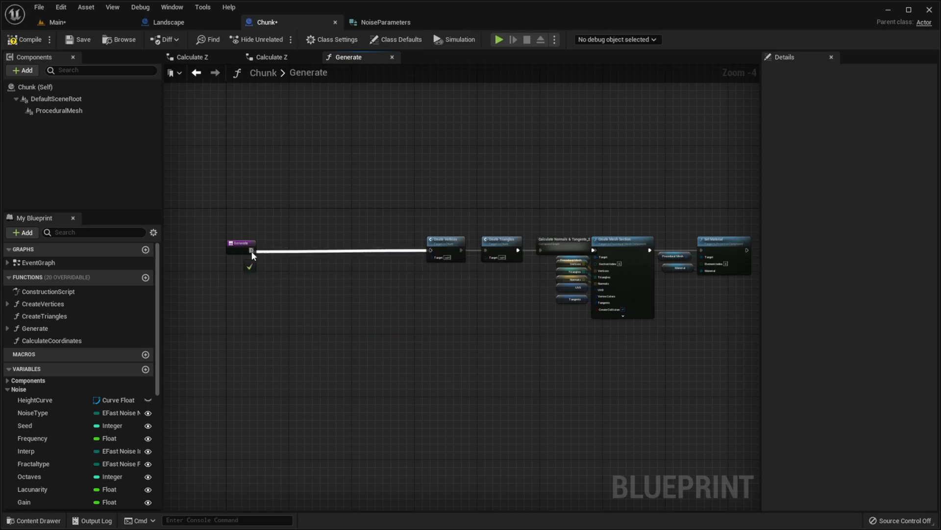
# - Add a new Chunk variable named NoiseParameters after clearing the old noise variables
pyautogui.click(192, 57)
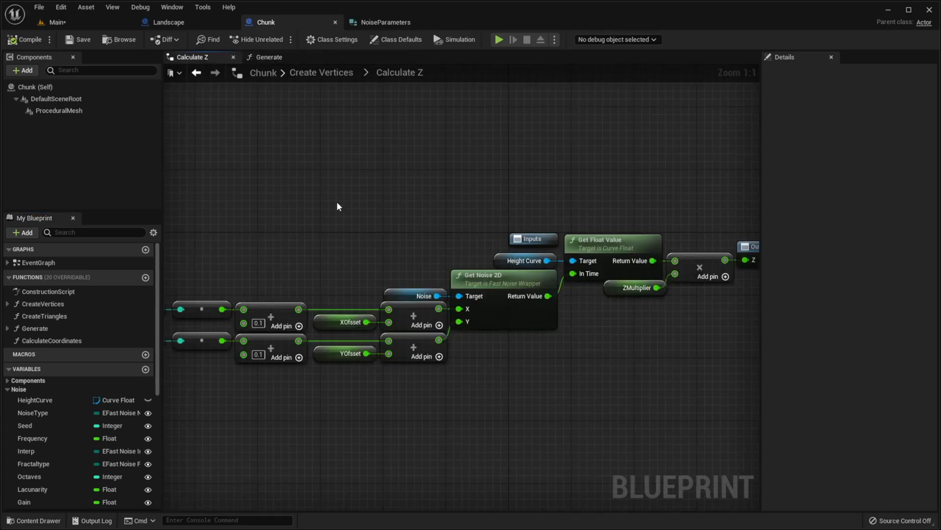
pyautogui.click(525, 260)
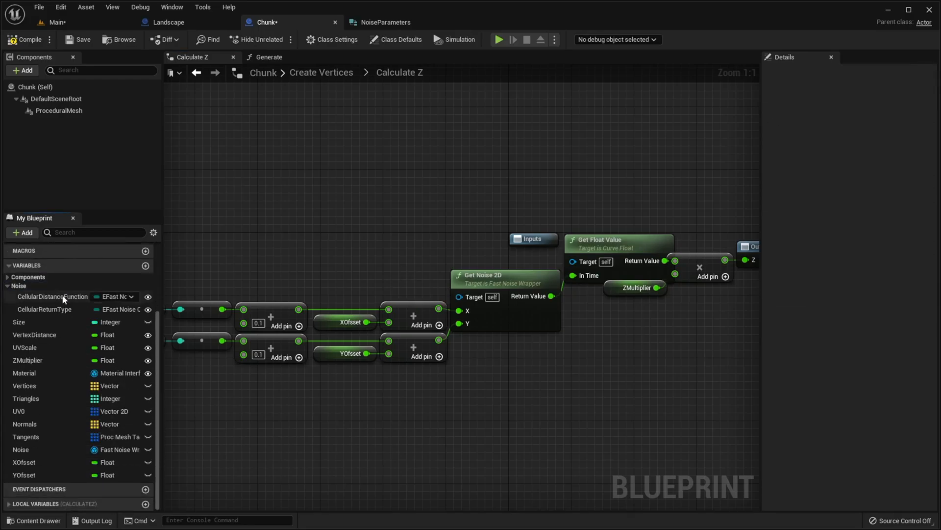
pyautogui.click(21, 232)
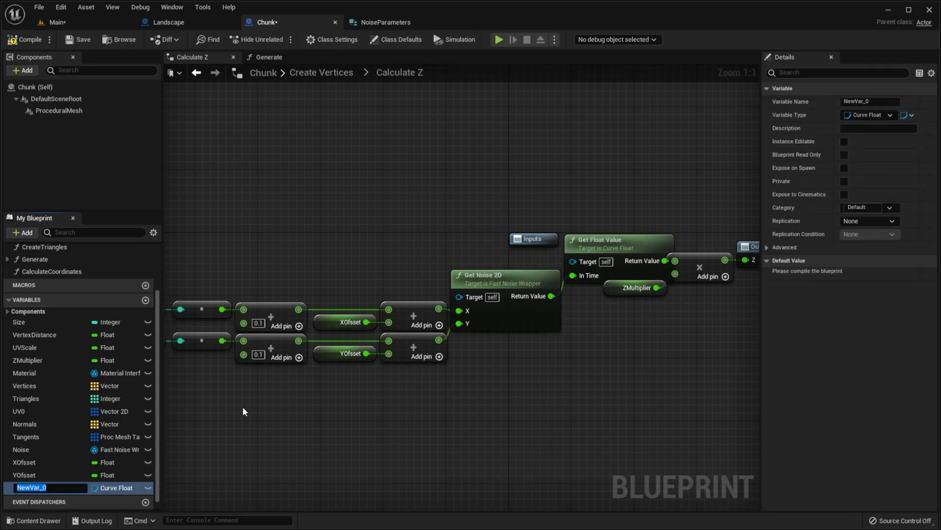
pyautogui.write('NoiseParameters')
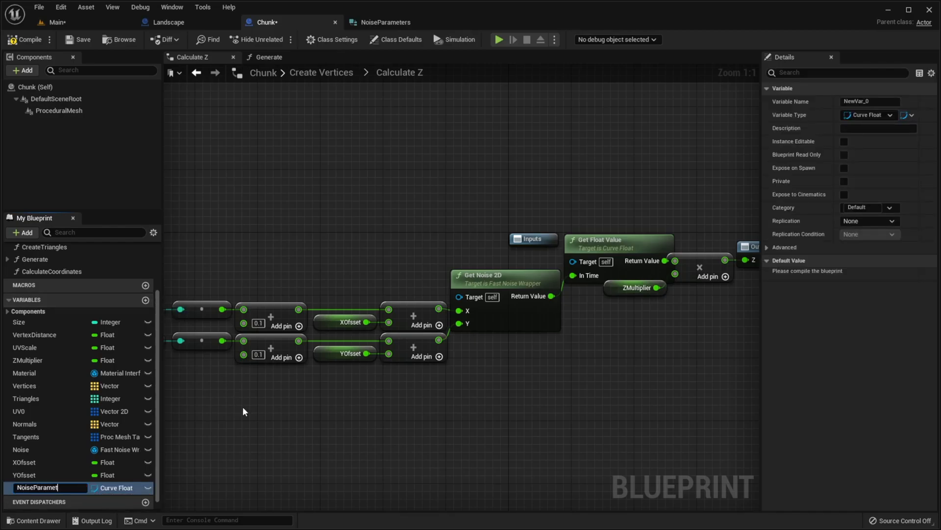
pyautogui.click(870, 115)
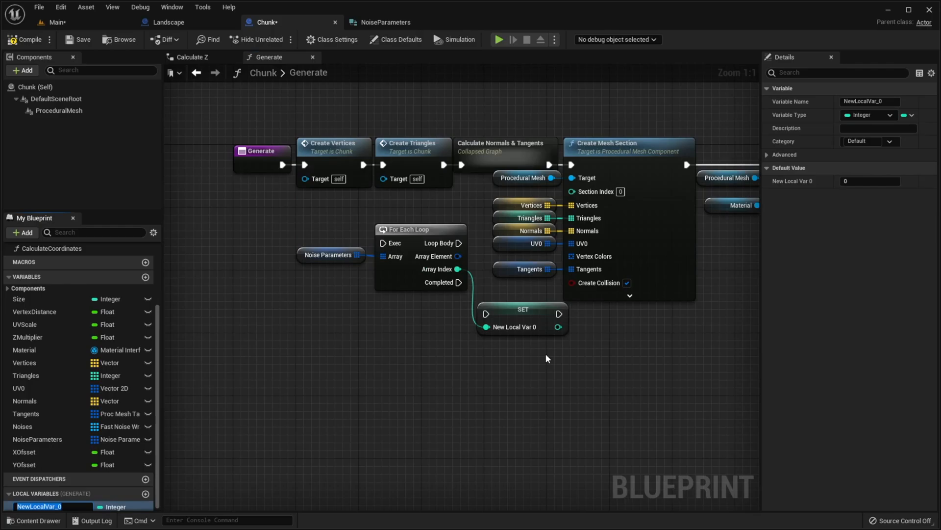
# - Create the local variable NoiseIndex to hold the For Each Loop's array index
pyautogui.write('NoiseIndex')
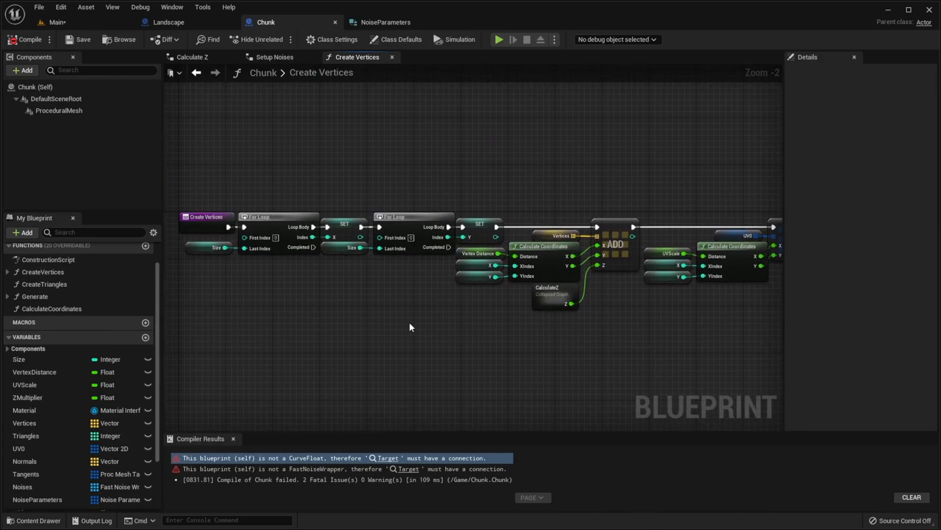
# - Rework CalculateZ to read Noises[NoiseIndex], recompile Chunk and return to the Landscape blueprint
pyautogui.doubleClick(548, 290)
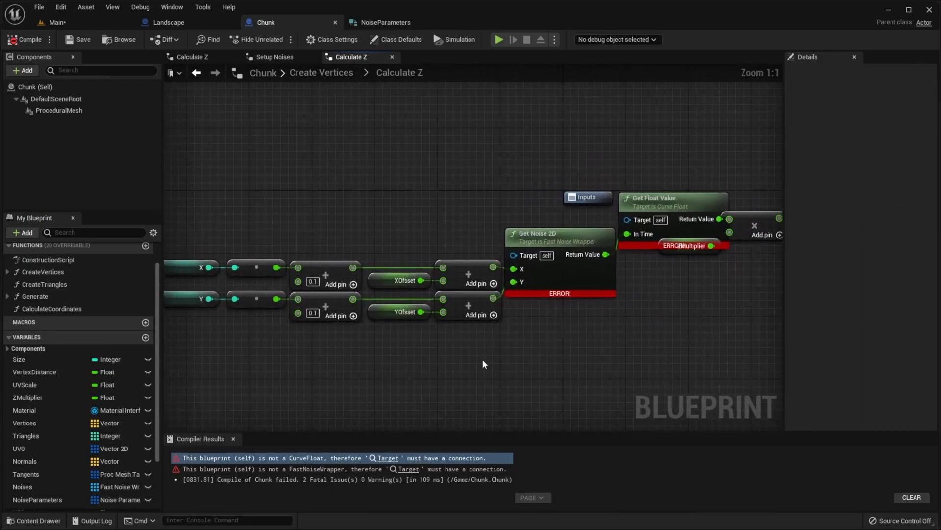
pyautogui.moveTo(509, 372)
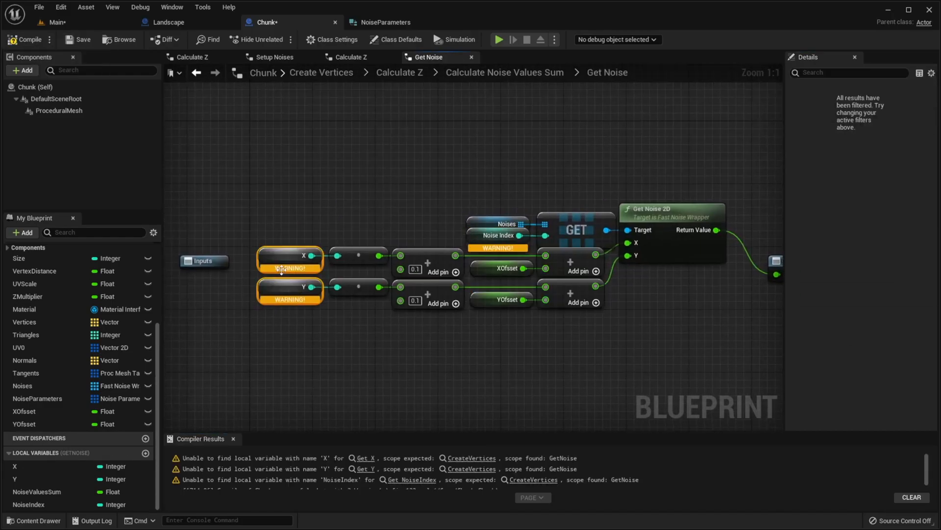
pyautogui.click(24, 39)
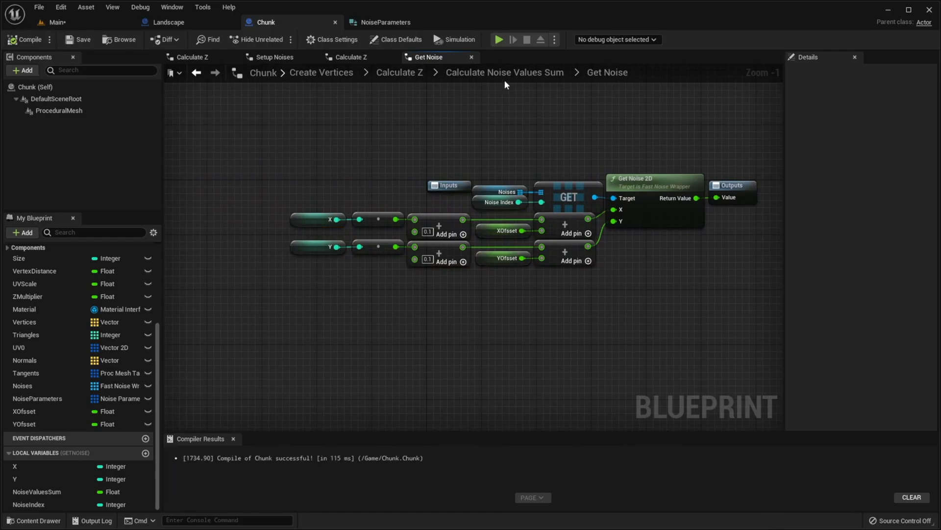
pyautogui.click(169, 23)
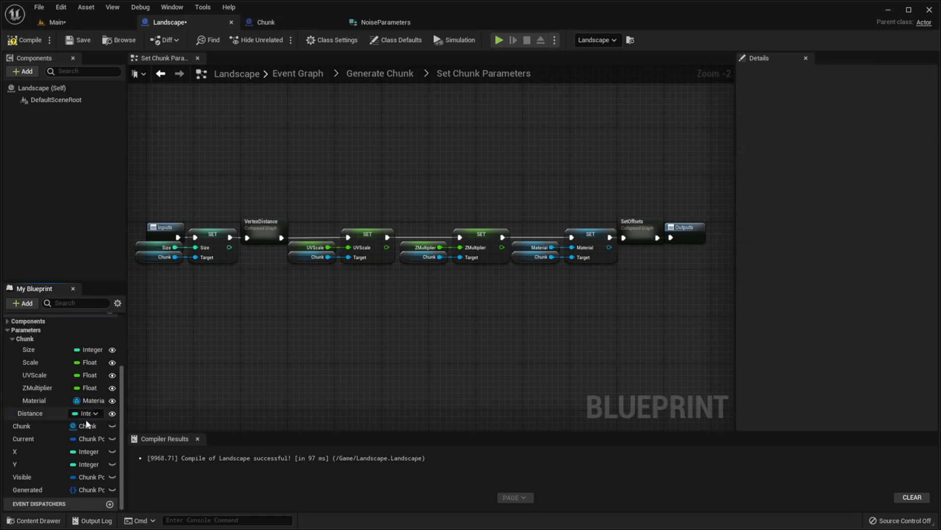
# - Add a NoiseParameters variable to Landscape and make its type a NoiseParameters array
pyautogui.click(896, 116)
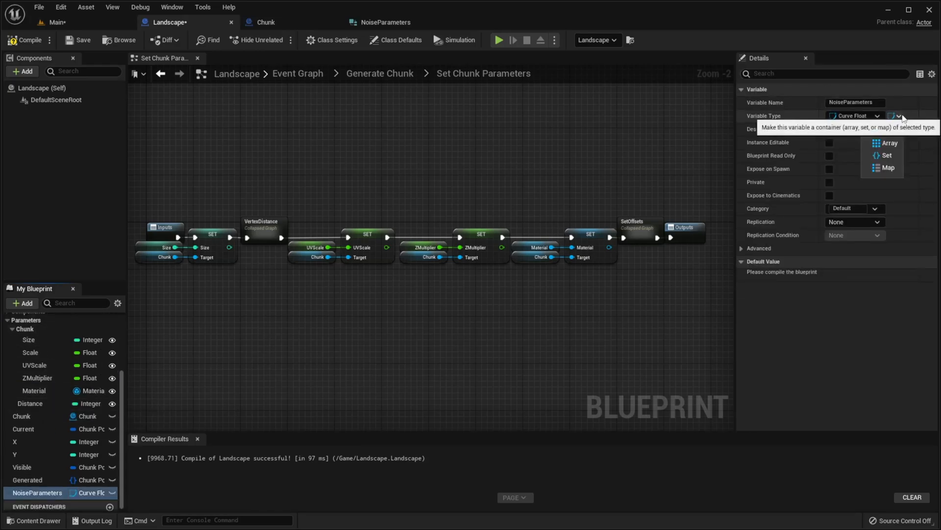
pyautogui.click(890, 144)
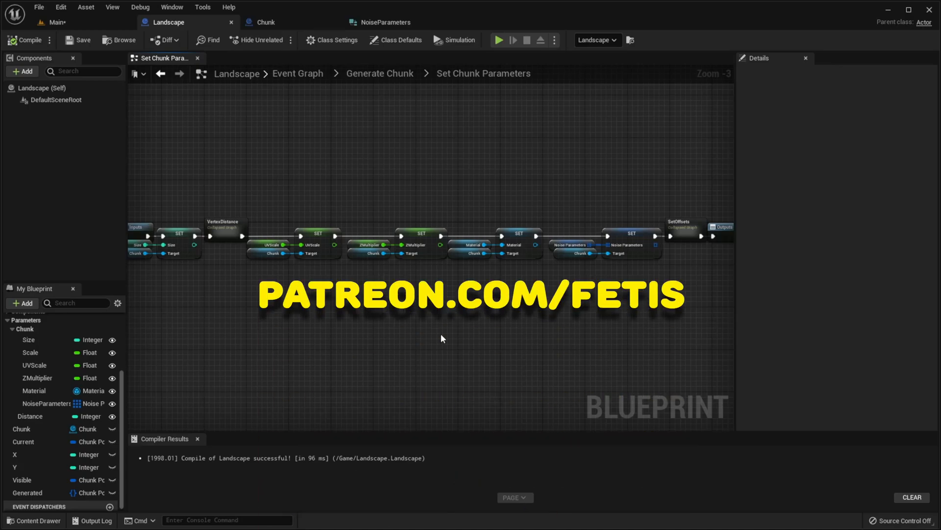
# - Select the level's Landscape actor, add Noise Parameters entries and expand one to see its settings
pyautogui.click(57, 23)
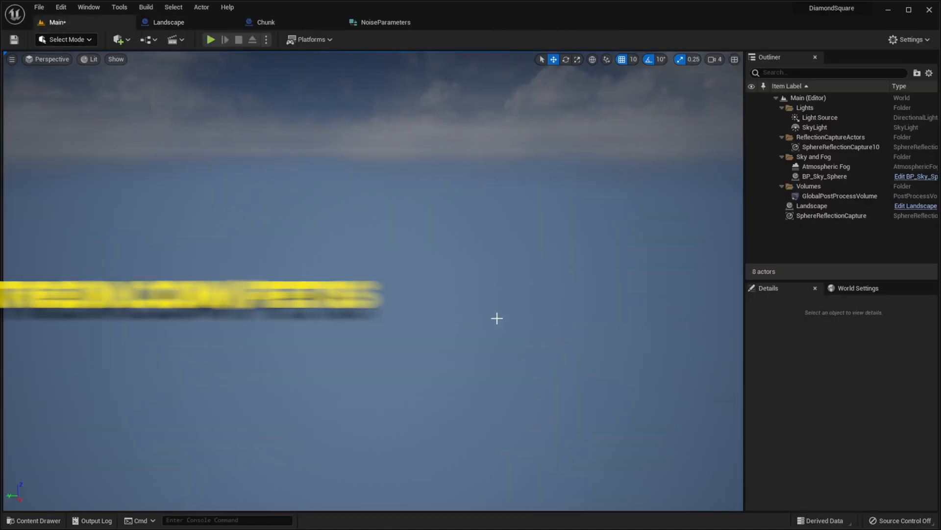
pyautogui.click(812, 205)
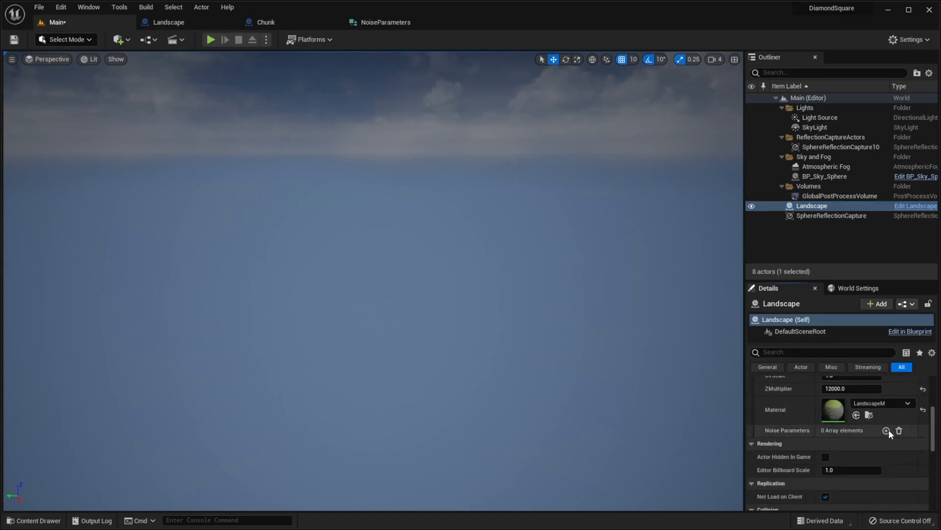
pyautogui.click(887, 430)
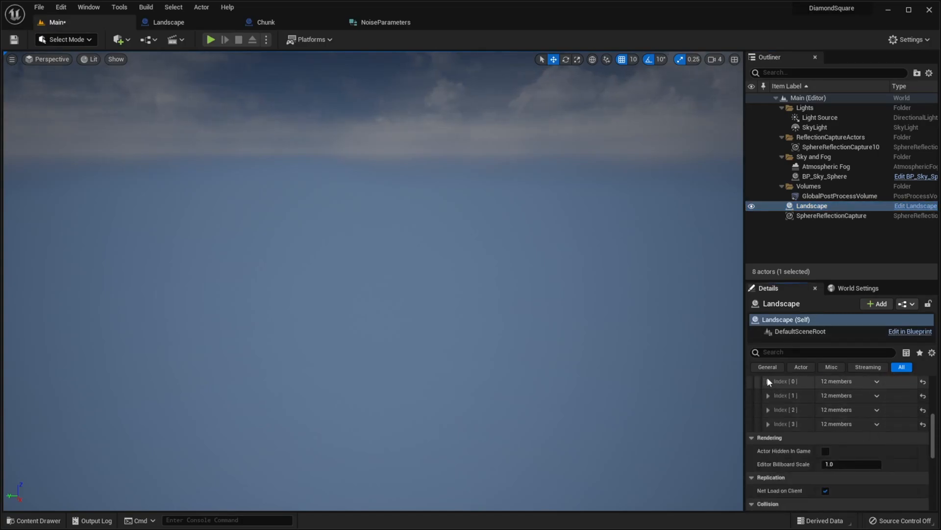
pyautogui.click(769, 381)
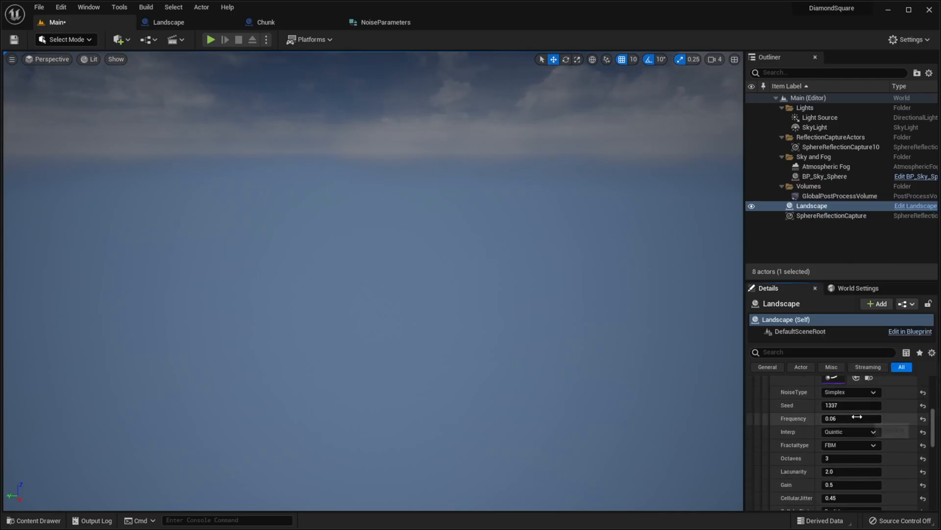